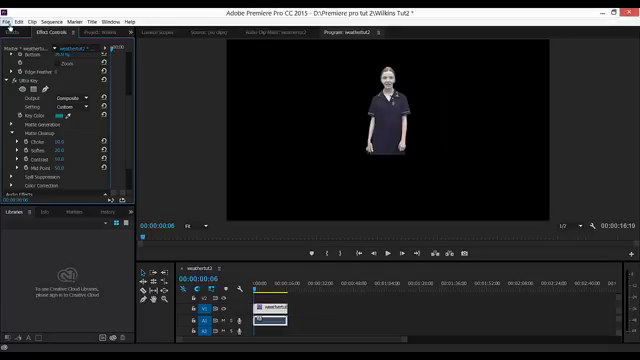
# Import the 941877-channel-7-weather-map JPEG into the project.
pyautogui.click(9, 18)
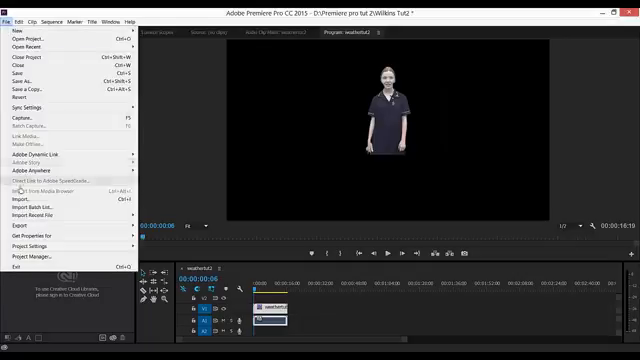
pyautogui.click(24, 201)
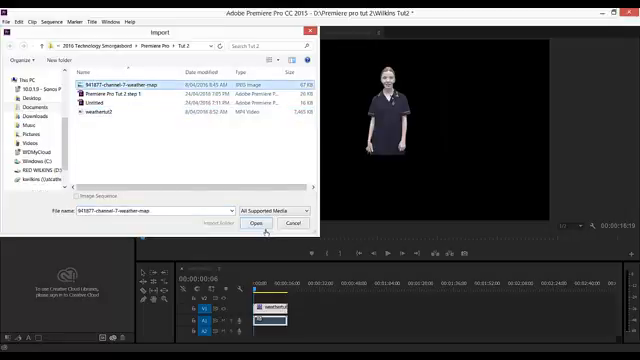
pyautogui.click(256, 223)
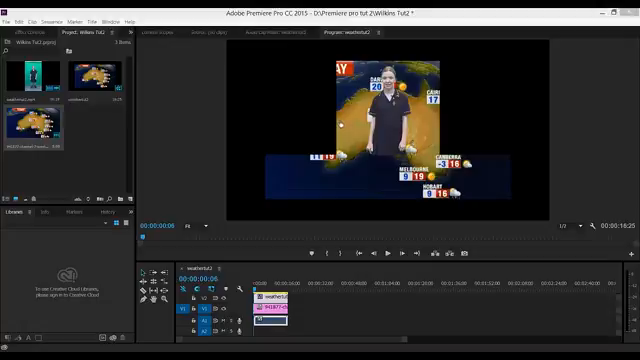
pyautogui.moveTo(497, 117)
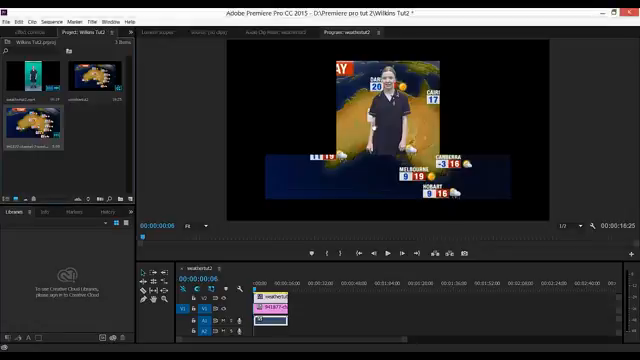
# Select the presenter clip and begin editing its Motion Position in Effect Controls.
pyautogui.click(32, 38)
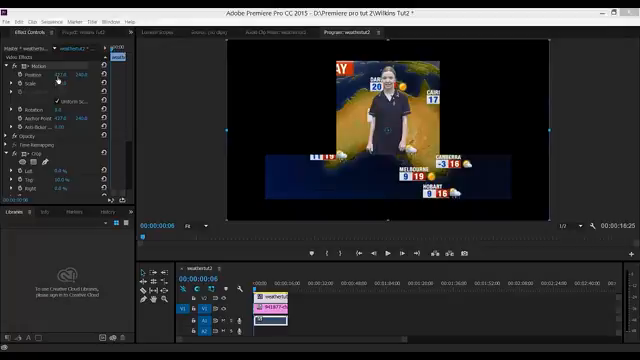
pyautogui.click(62, 80)
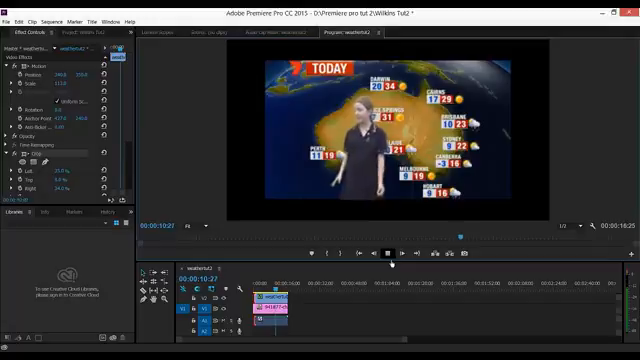
# Stop playback of the composite at about 12 seconds.
pyautogui.click(388, 253)
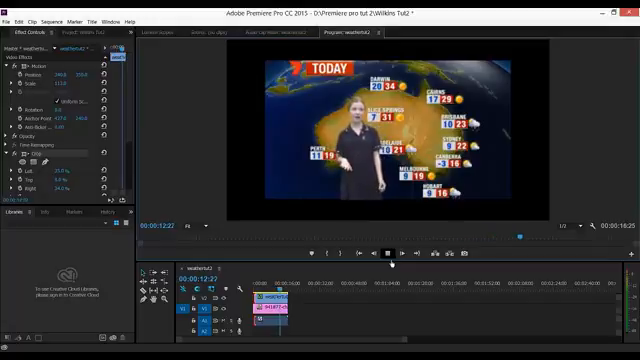